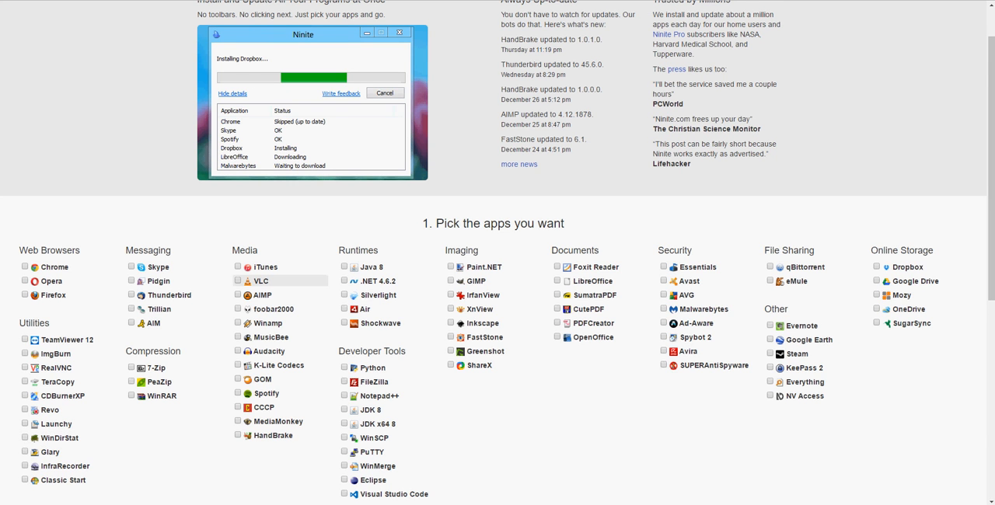
pyautogui.moveTo(261, 281)
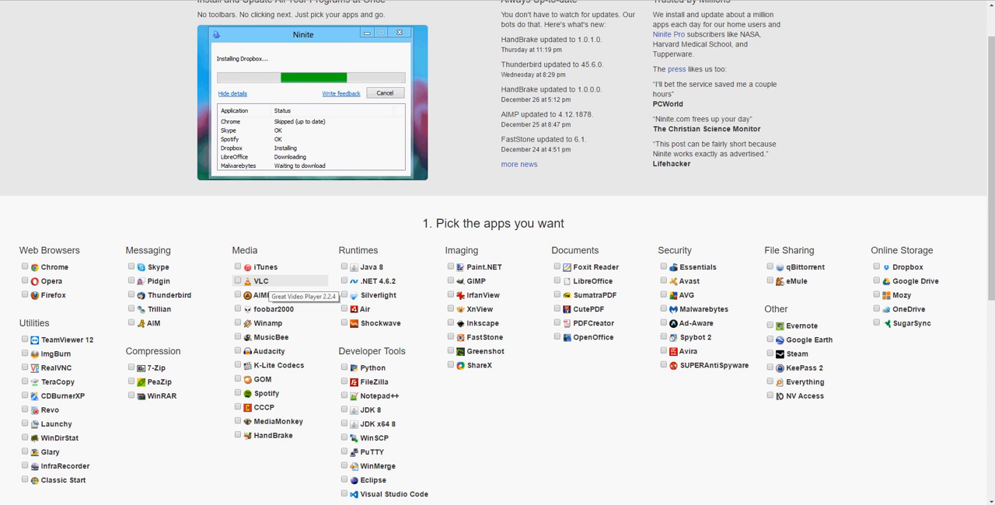
# Step: Select VLC and K-Lite Codecs under Media in Ninite's app list
pyautogui.click(238, 281)
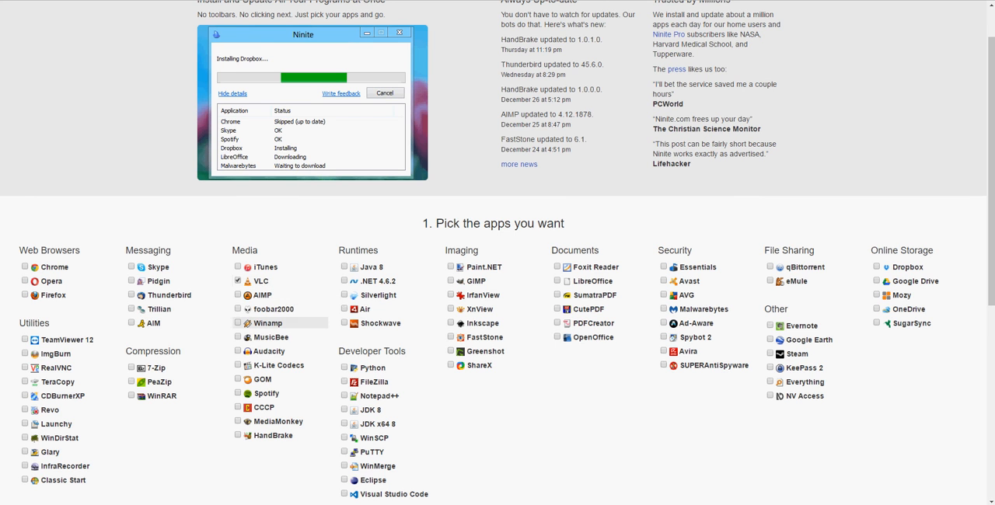
pyautogui.moveTo(278, 365)
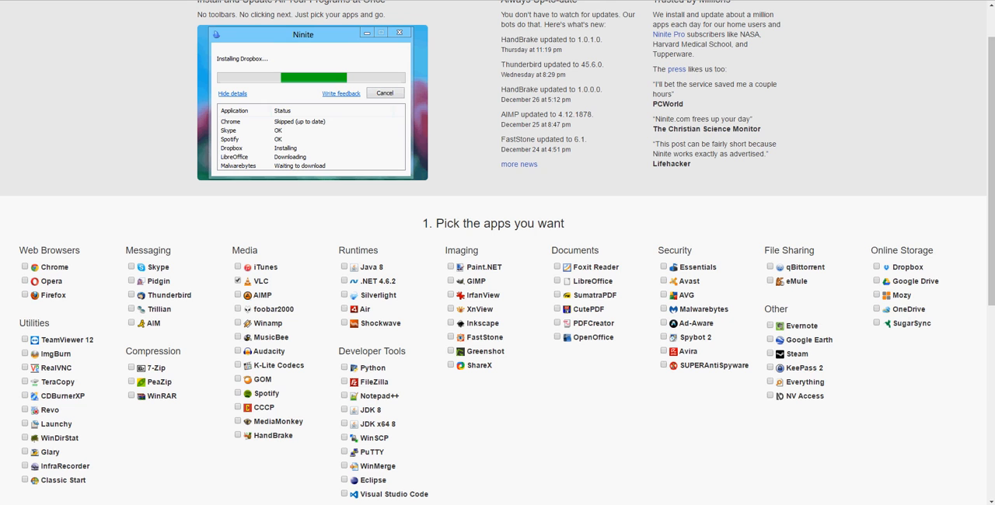
pyautogui.click(237, 365)
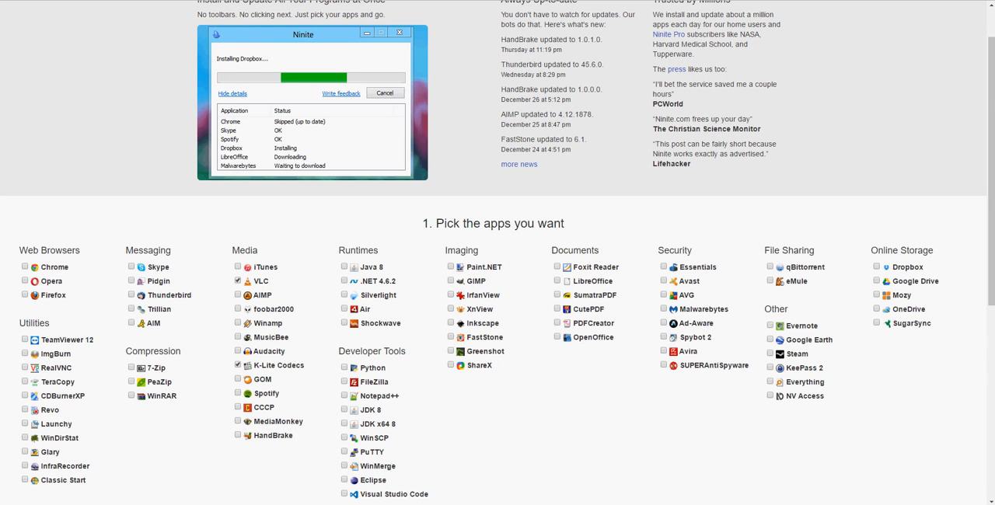
# Step: Download and run the custom Ninite installer for VLC and K-Lite Codecs
pyautogui.scroll(-3)
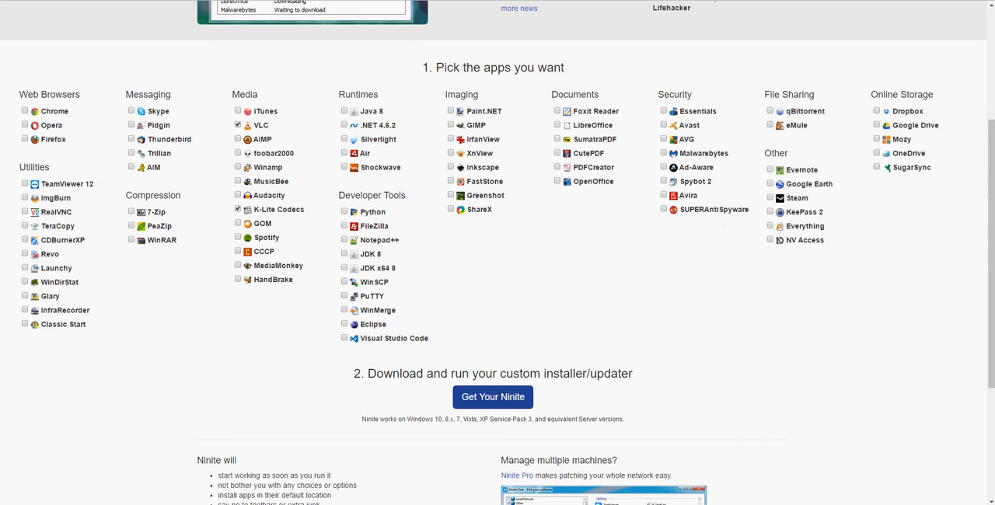
pyautogui.click(493, 397)
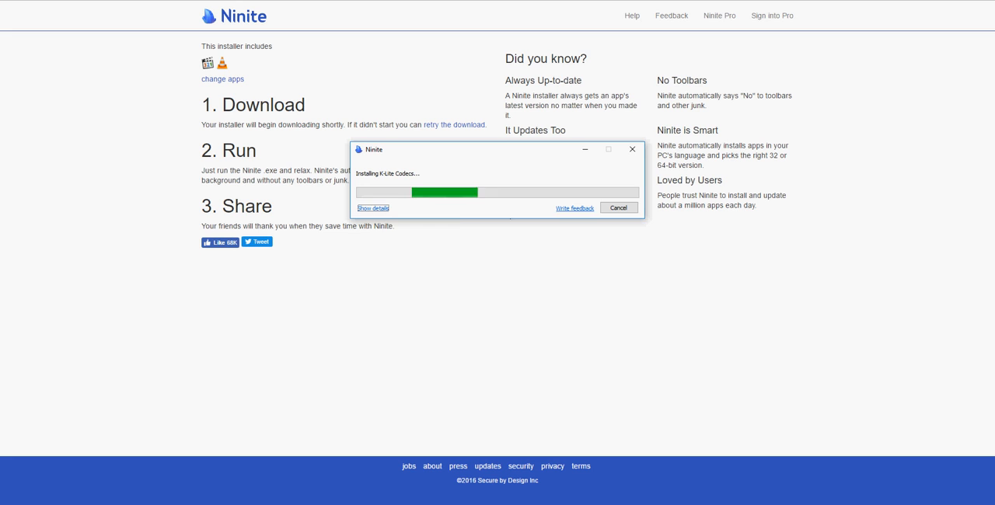
# Step: Show per-app details and let Ninite finish installing VLC and K-Lite Codecs
pyautogui.click(373, 207)
pyautogui.write('k')
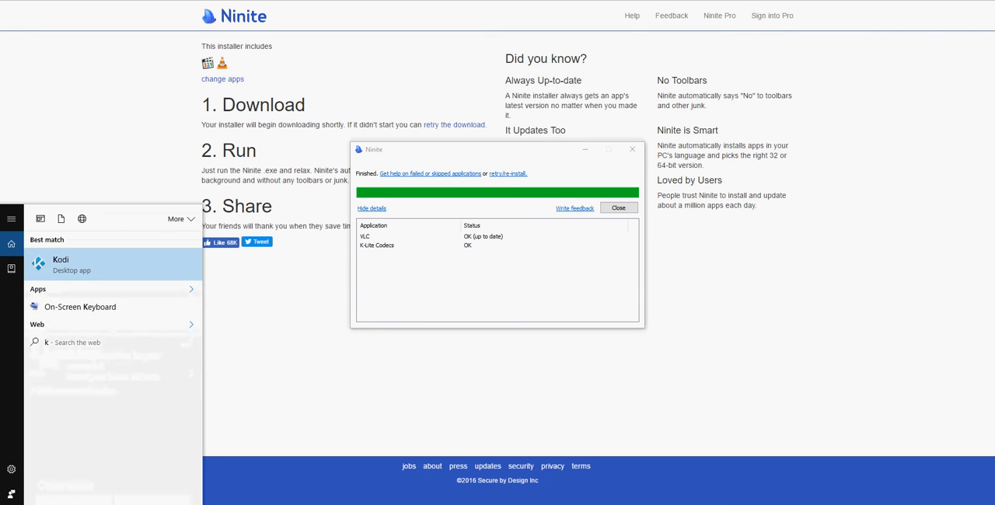
# Step: Search the Start menu and launch VLC media player
pyautogui.write('-lite')
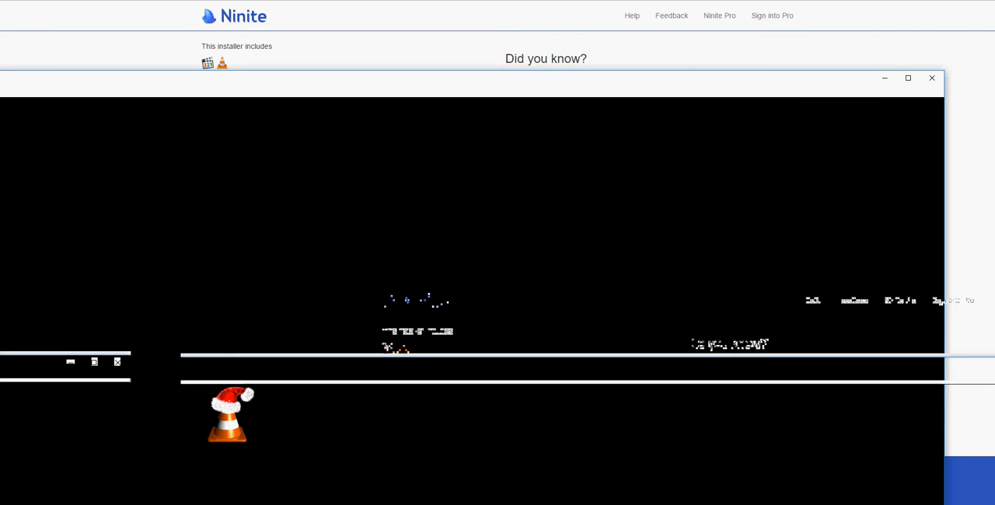
pyautogui.click(905, 79)
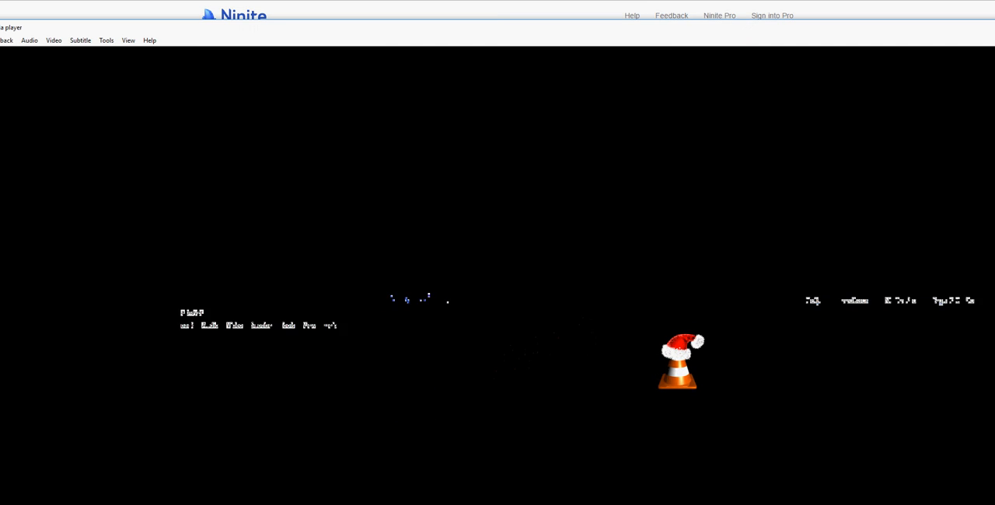
# Step: Browse VLC's Video, Tools and Media menus, ending on the media-opening options
pyautogui.click(184, 18)
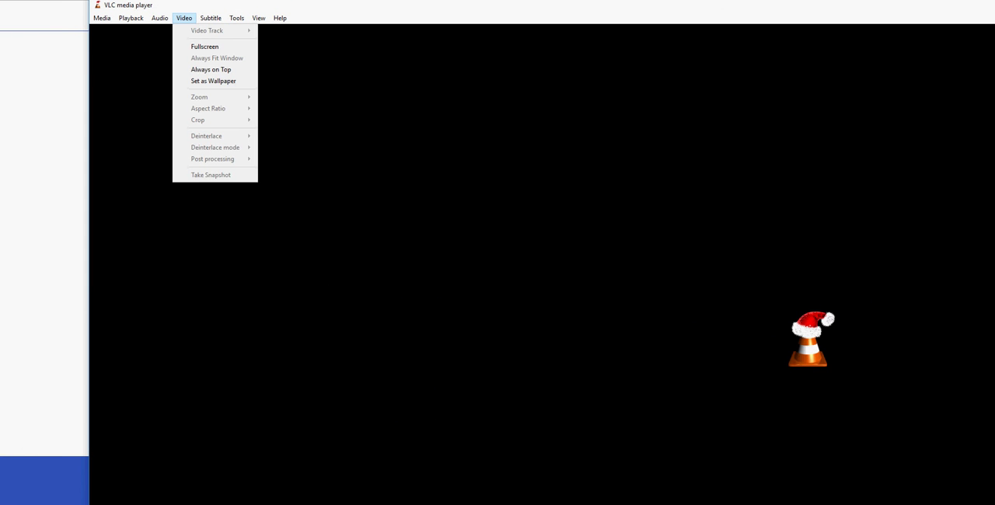
pyautogui.click(239, 17)
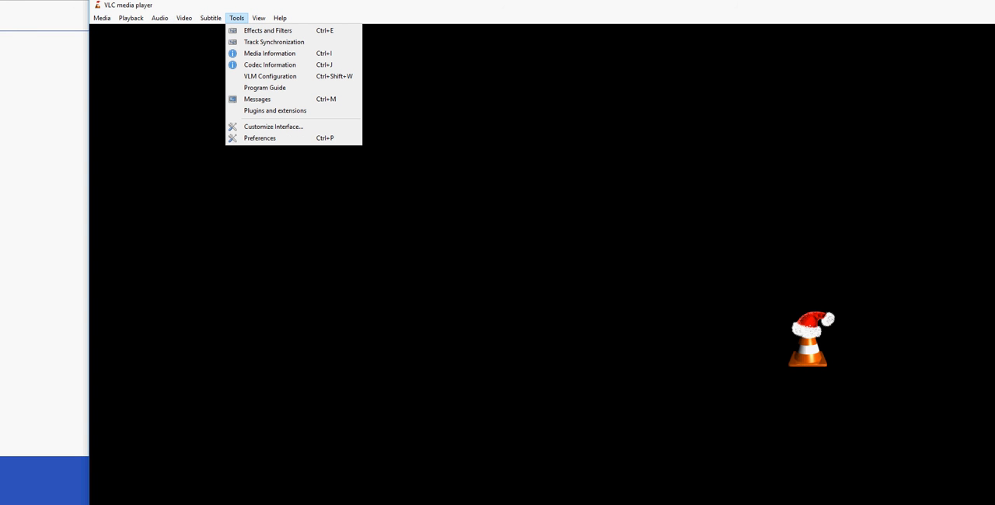
pyautogui.click(101, 17)
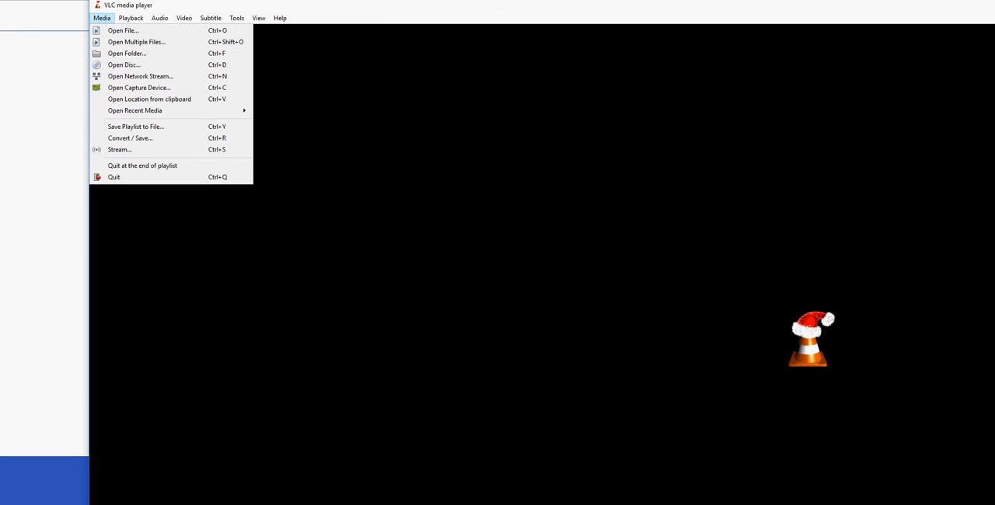